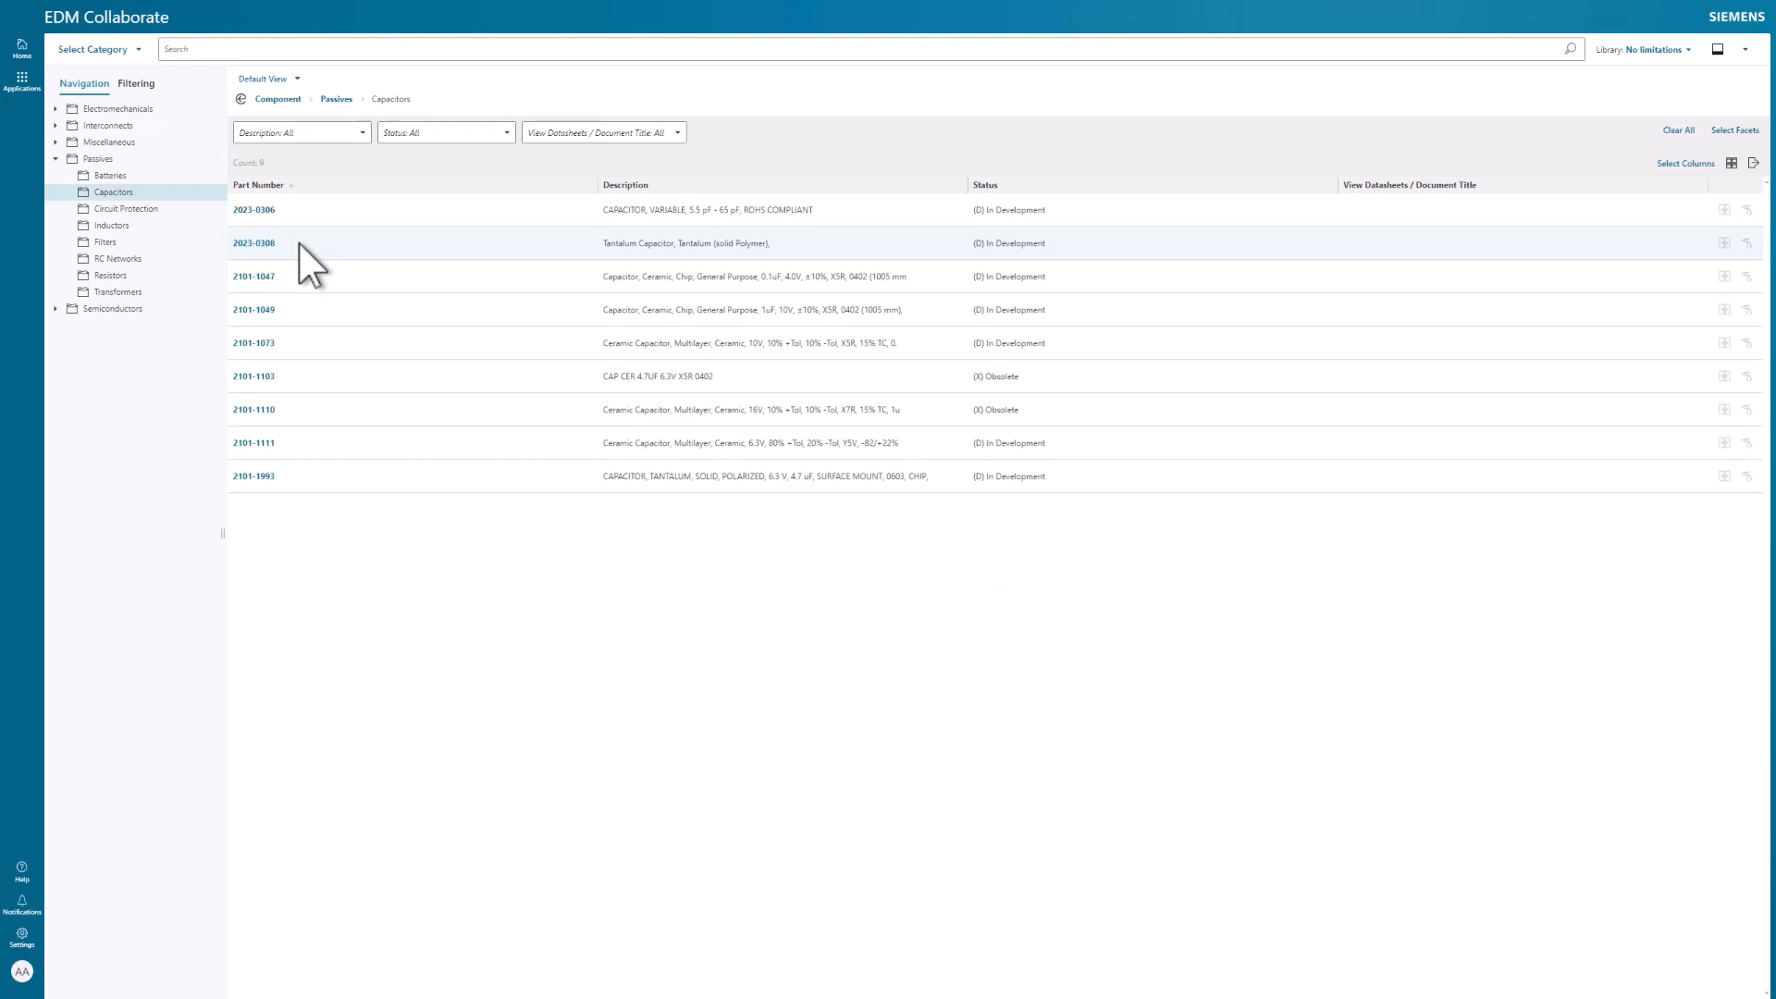
Show capacitor 2101-1047 details under Passives > Capacitors, then timer 6201-1085 beside the schematic.
{"action": "left_click", "coordinate": [253, 275]}
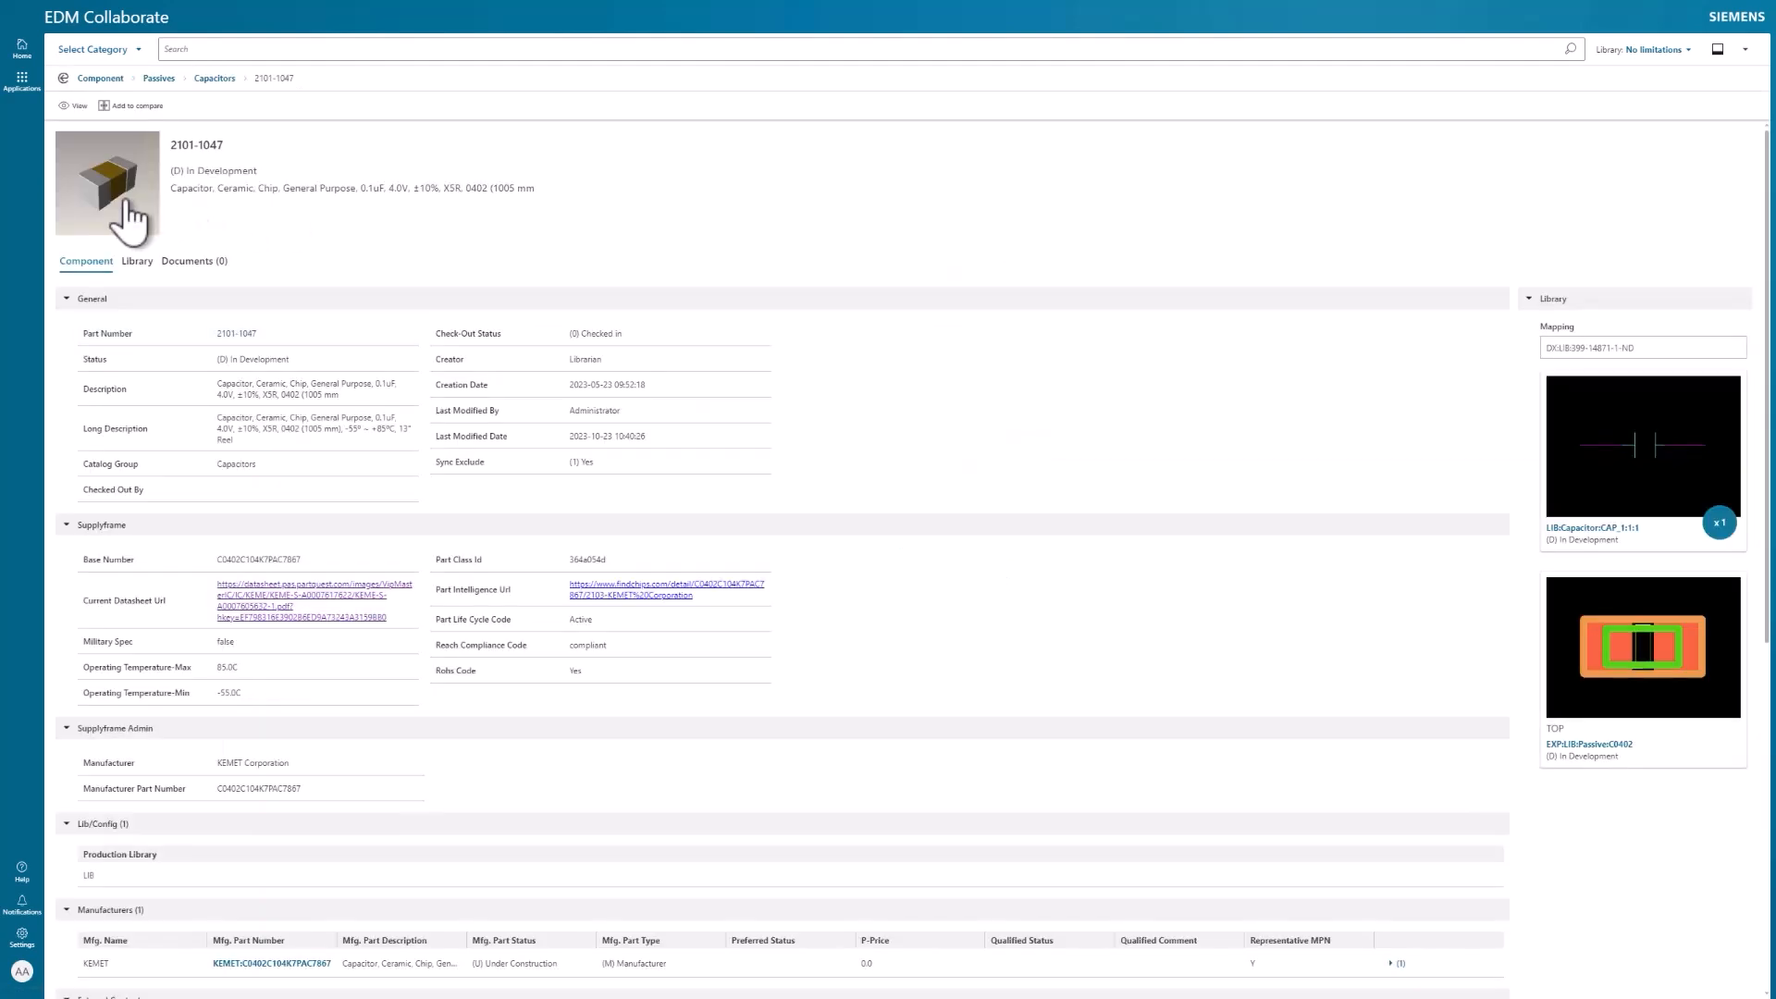
{"action": "left_click", "coordinate": [668, 588]}
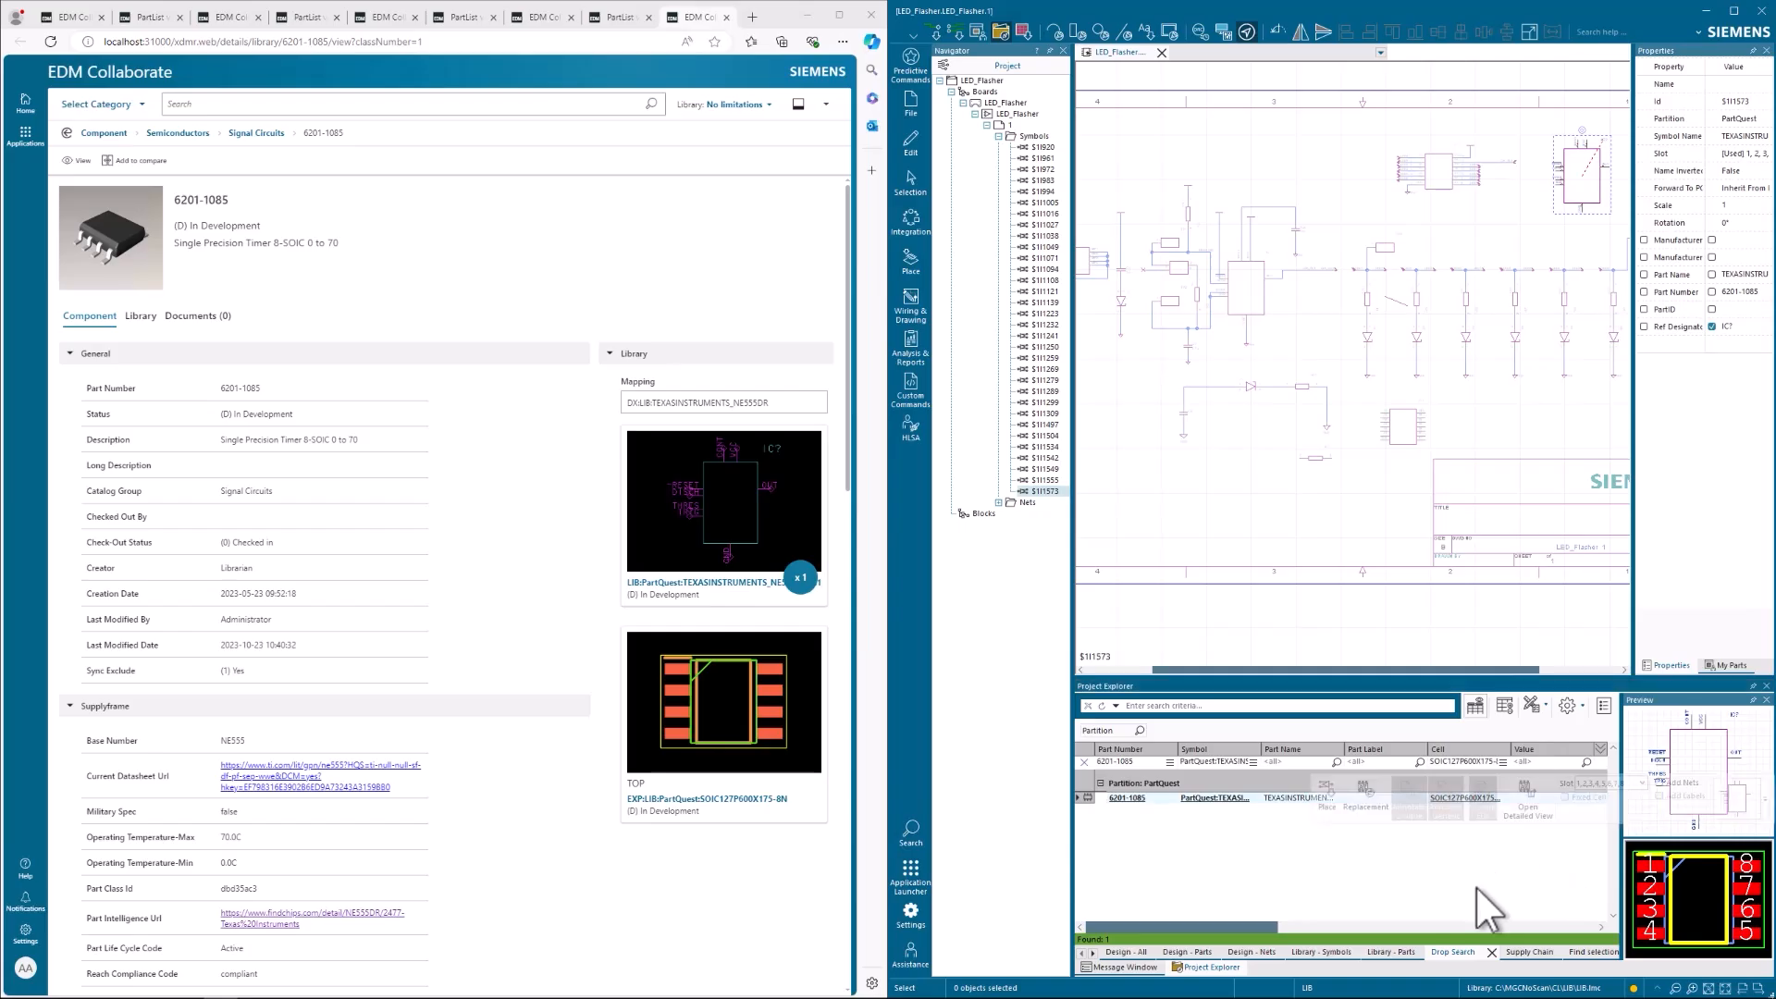
{"action": "left_click", "coordinate": [1513, 951]}
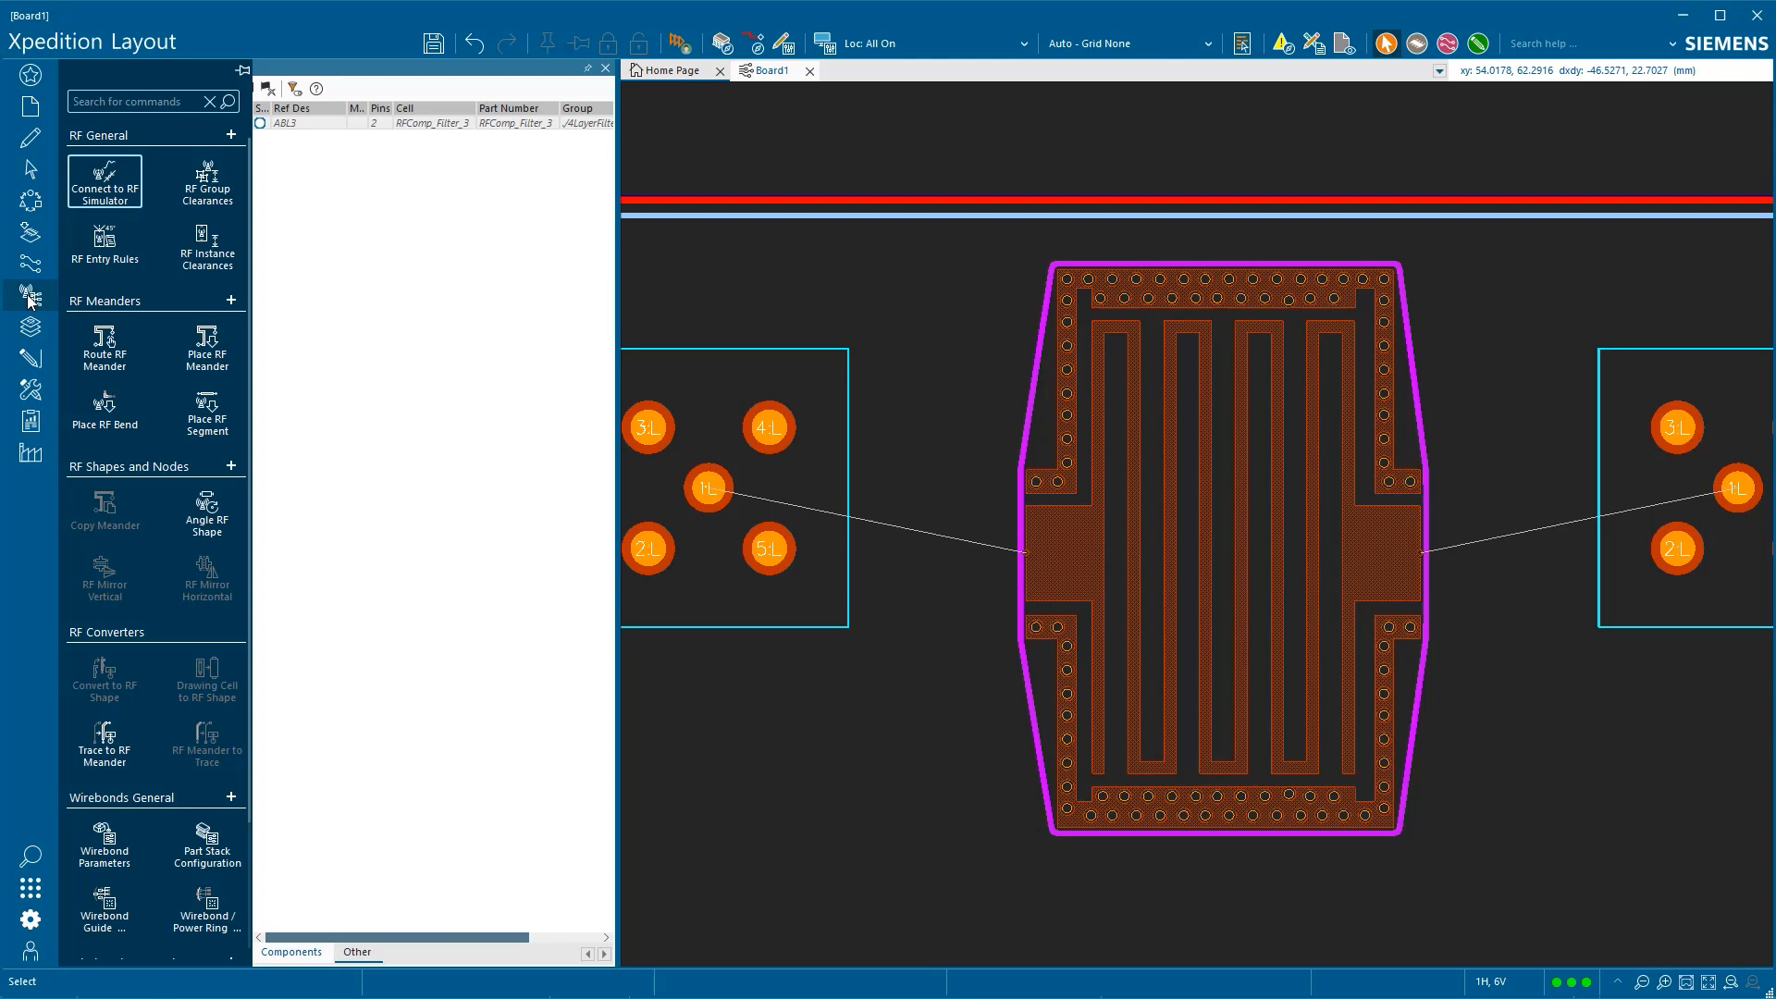
Route an RF meander trace starting from pin 1L toward the filter's left pad.
{"action": "left_click", "coordinate": [104, 346]}
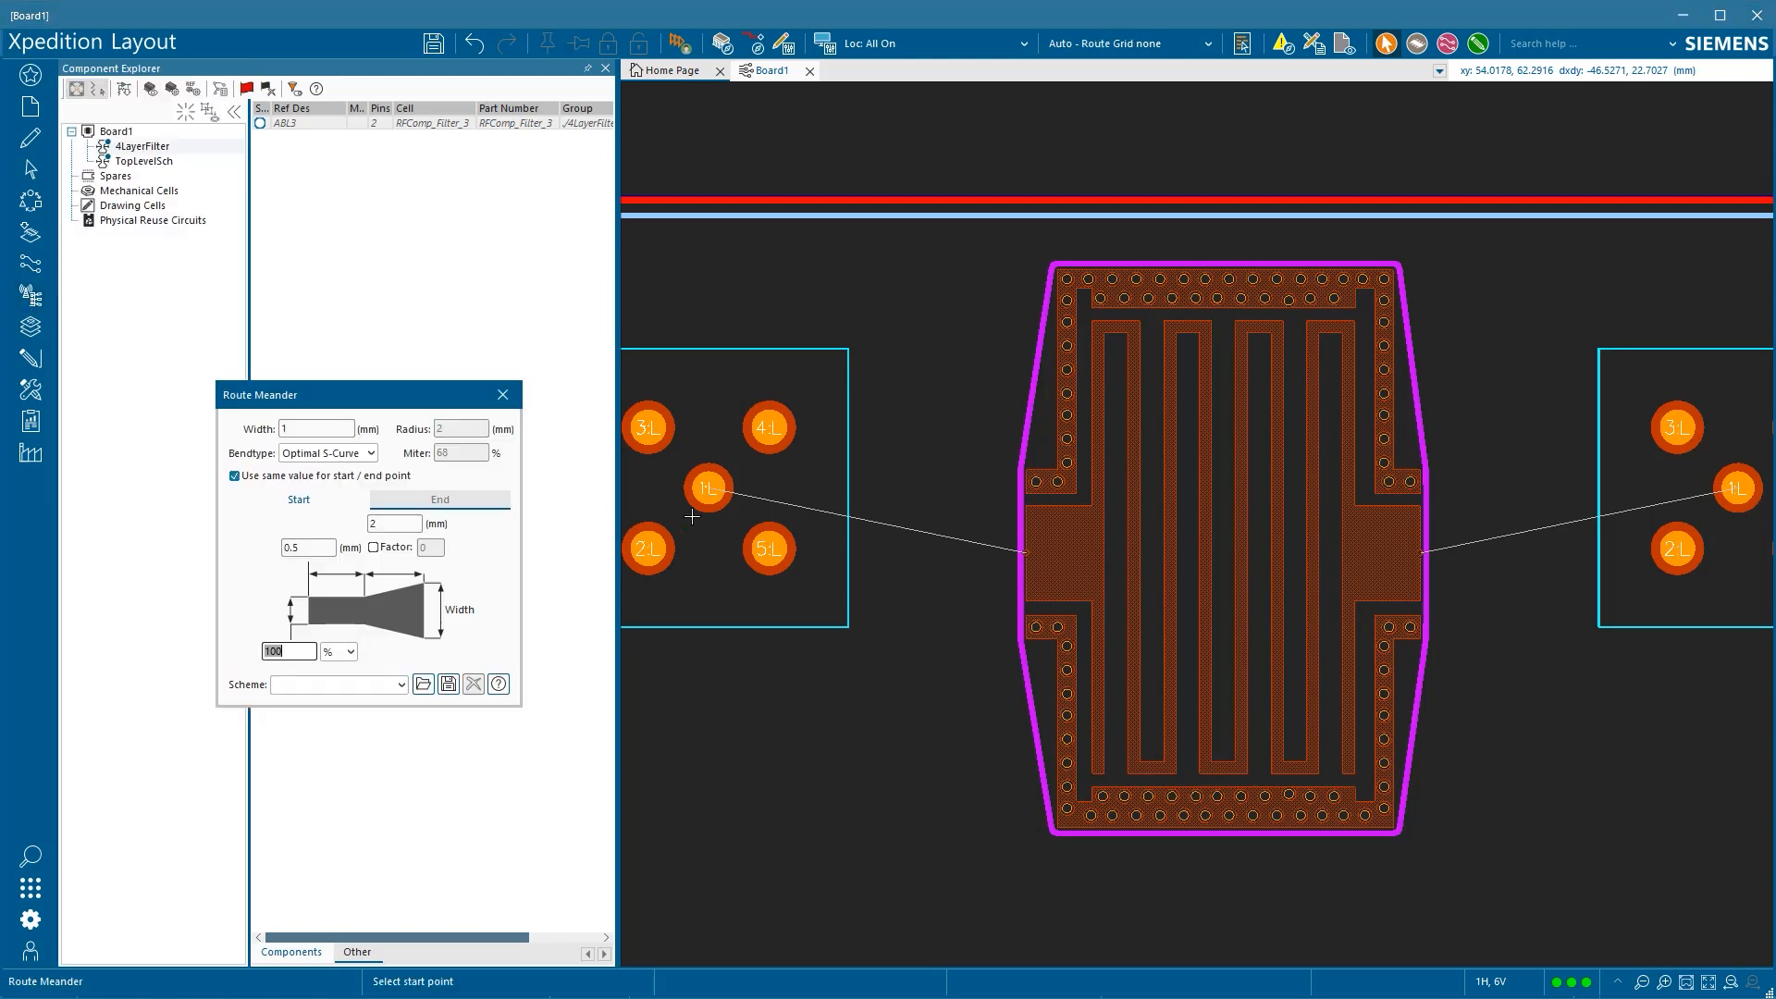
{"action": "left_click", "coordinate": [709, 488]}
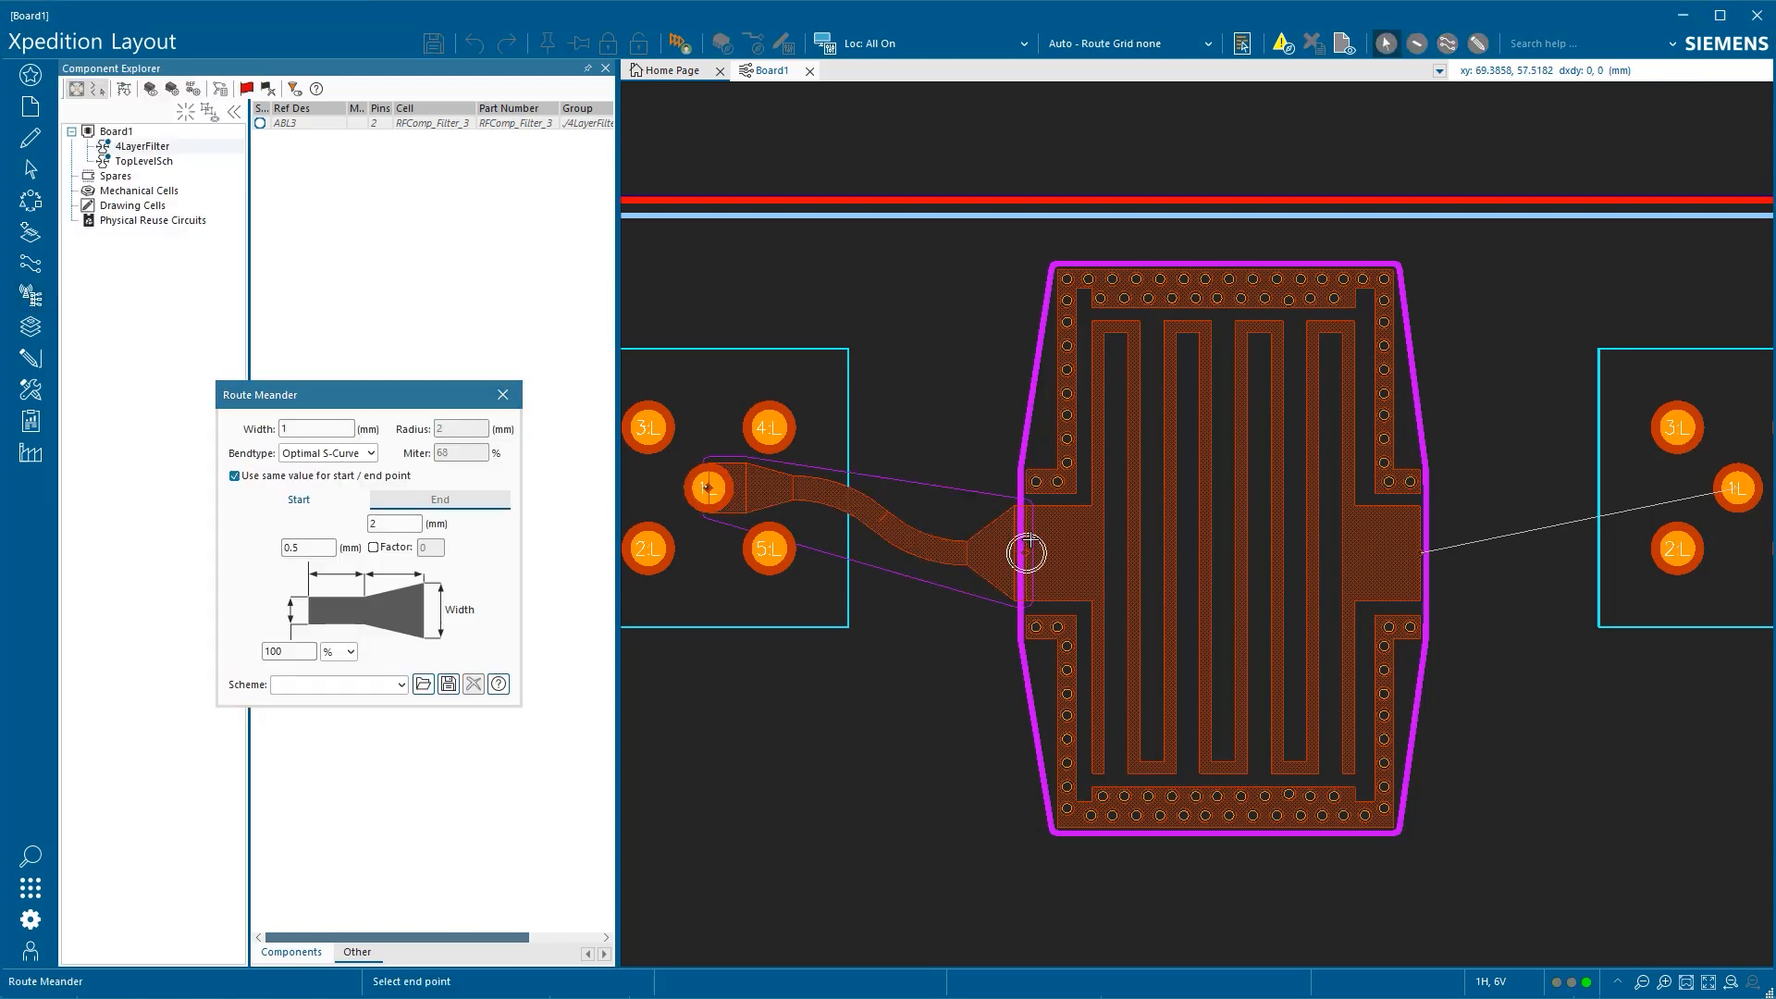
{"action": "mouse_move", "coordinate": [1739, 487]}
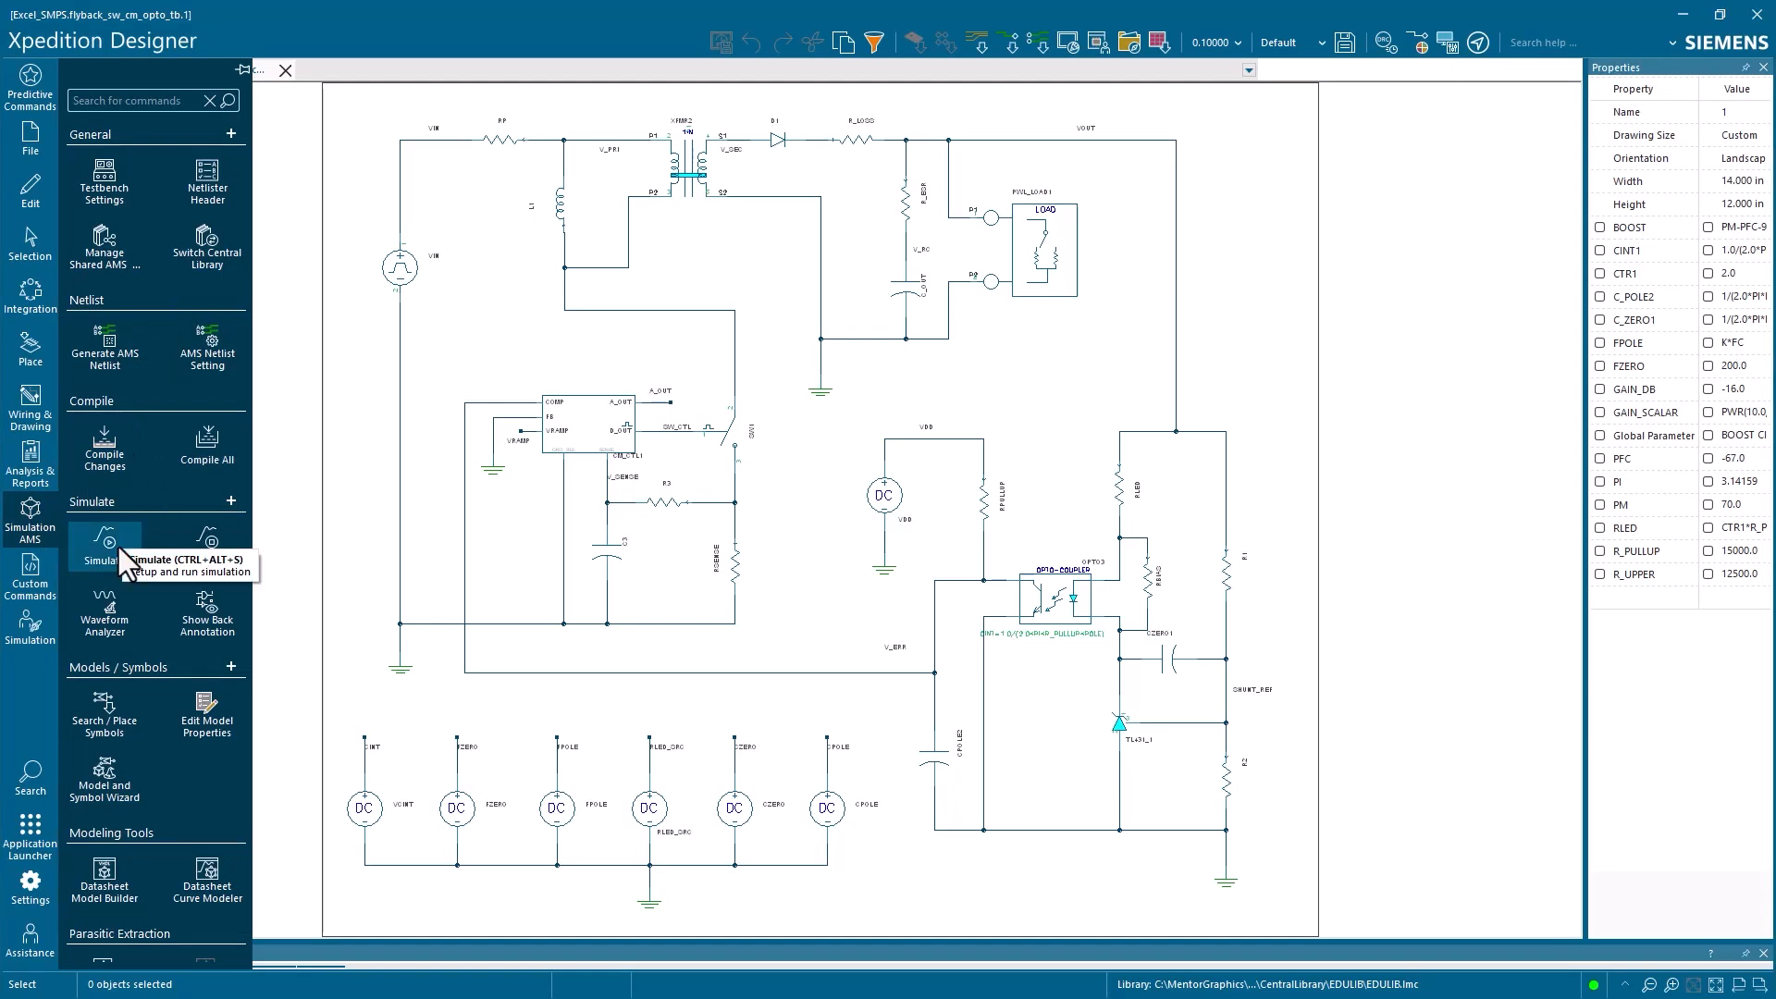
Run the flyback simulation with default settings and show the voltage waveforms.
{"action": "left_click", "coordinate": [102, 544]}
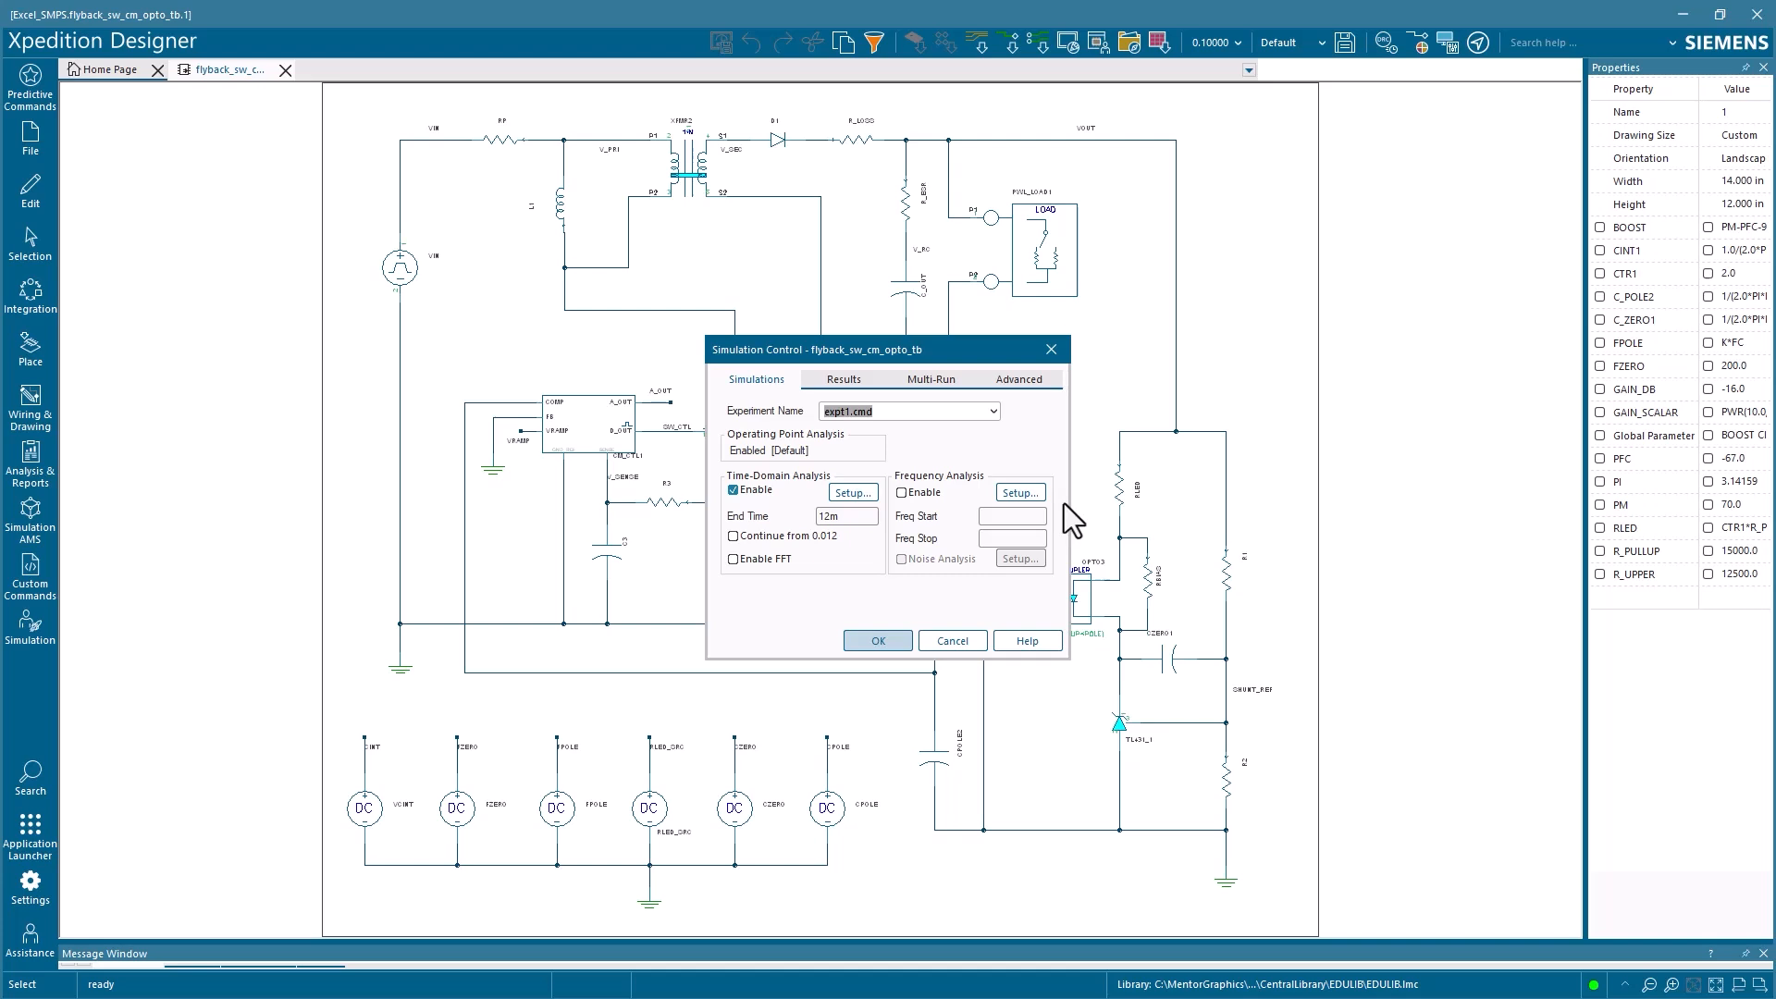
{"action": "left_click", "coordinate": [877, 640]}
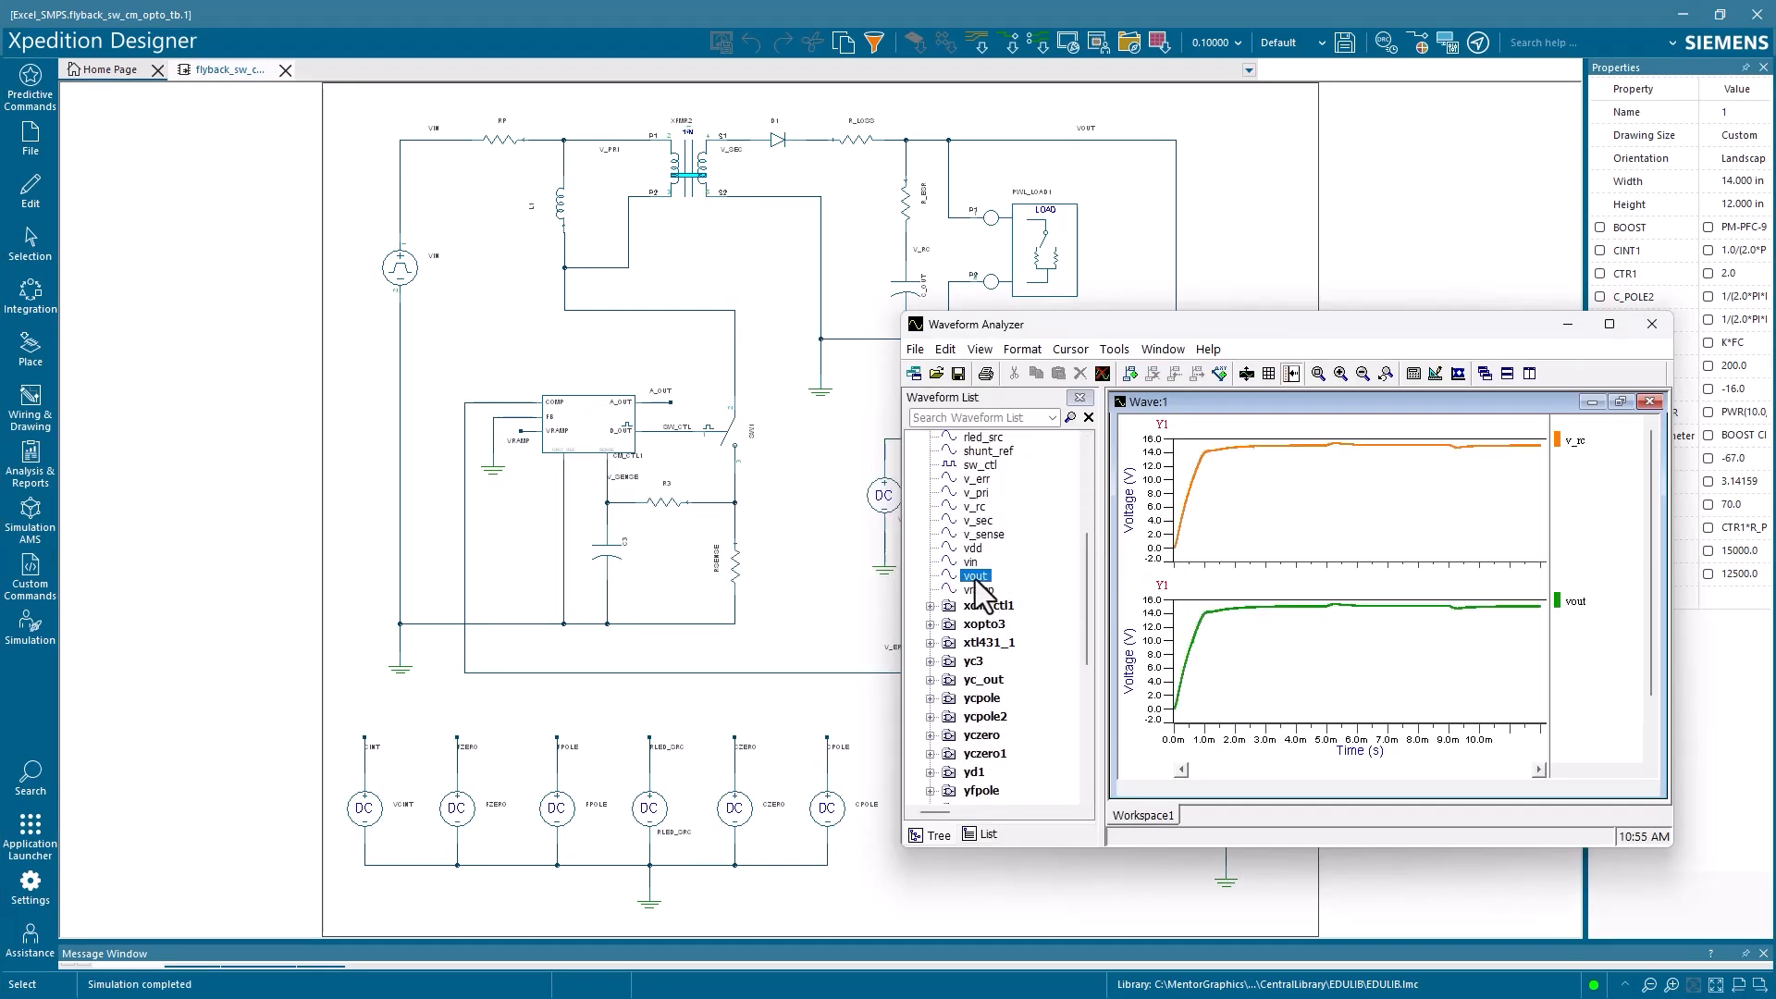